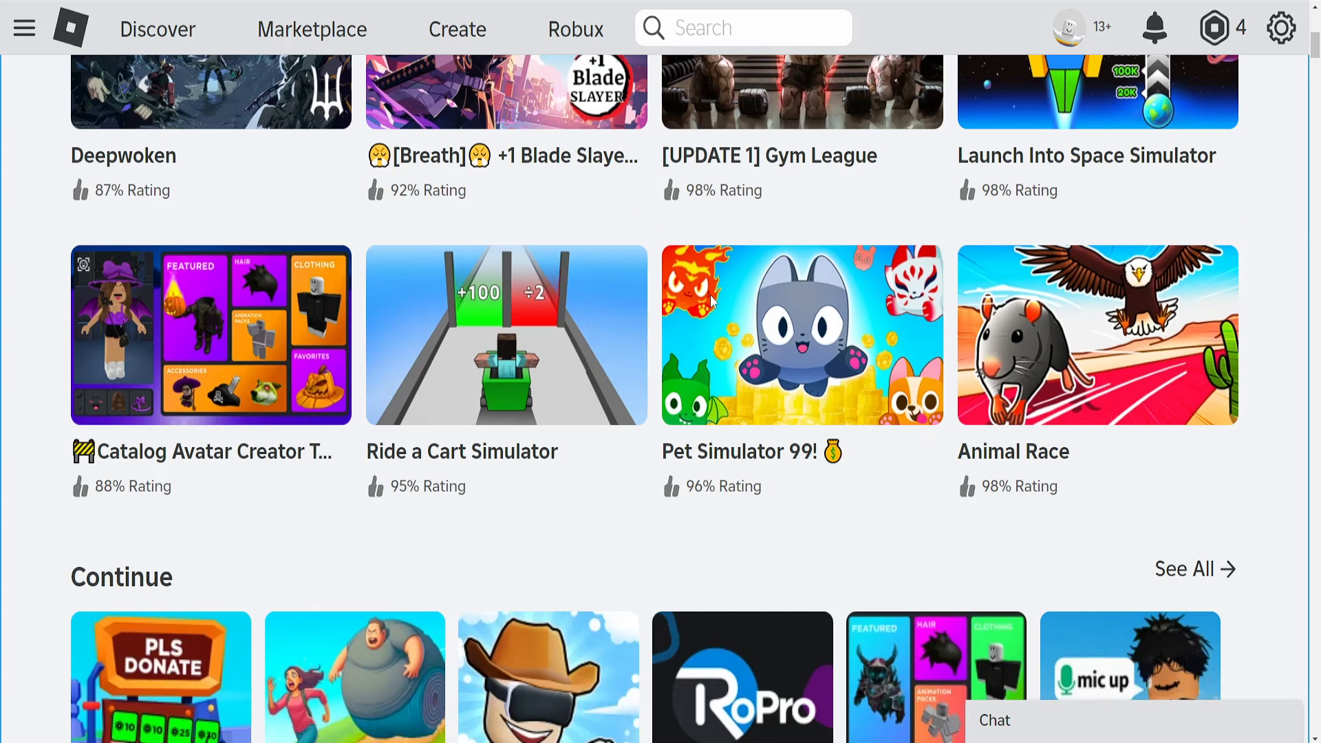
Go to the rbxfpsunlocker releases page and reach the v5.2 x64 zip asset
scroll("up", 3)
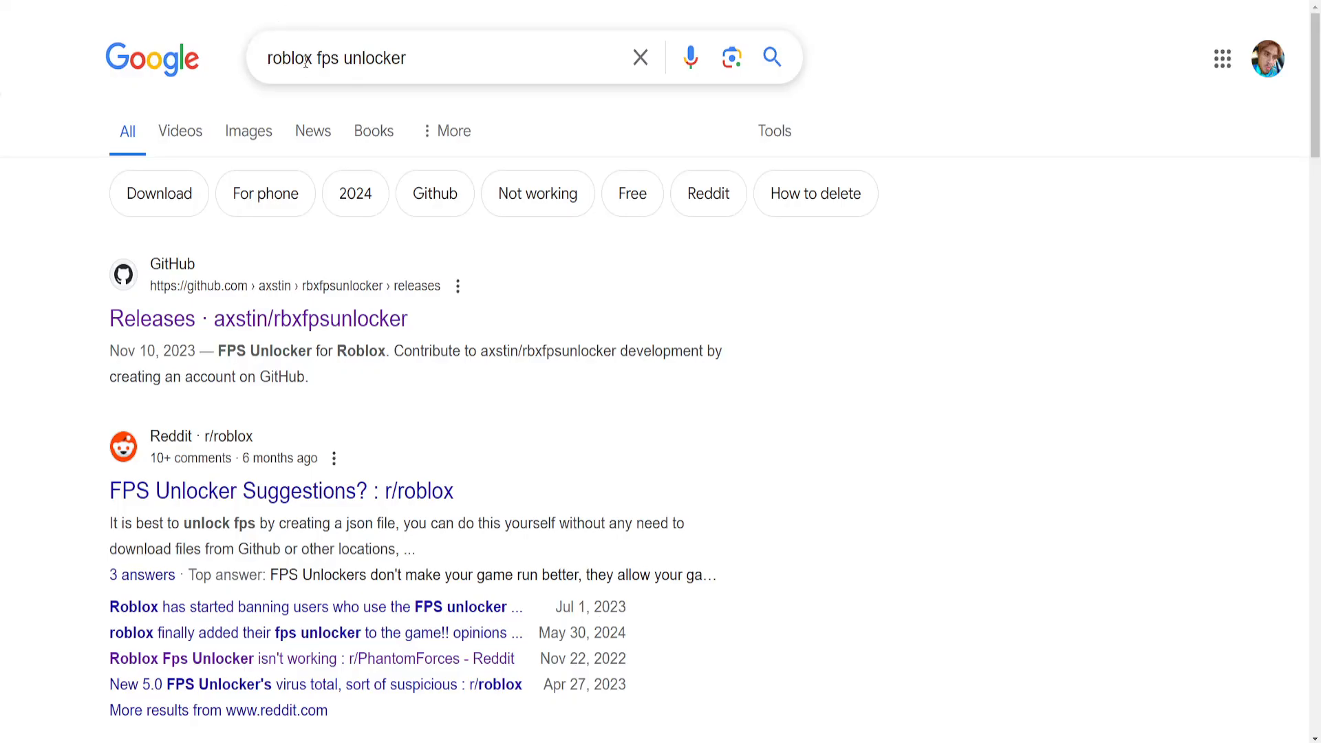
mouse_move(258, 318)
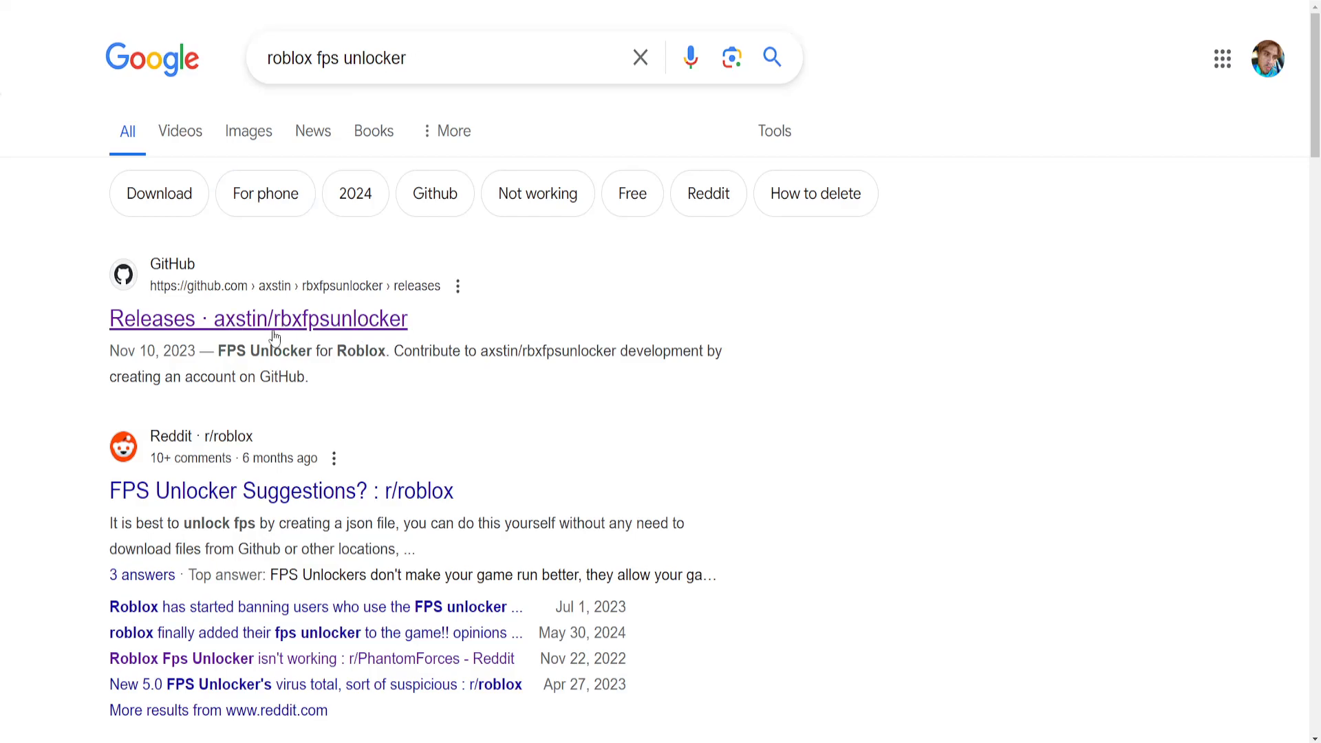
left_click(259, 318)
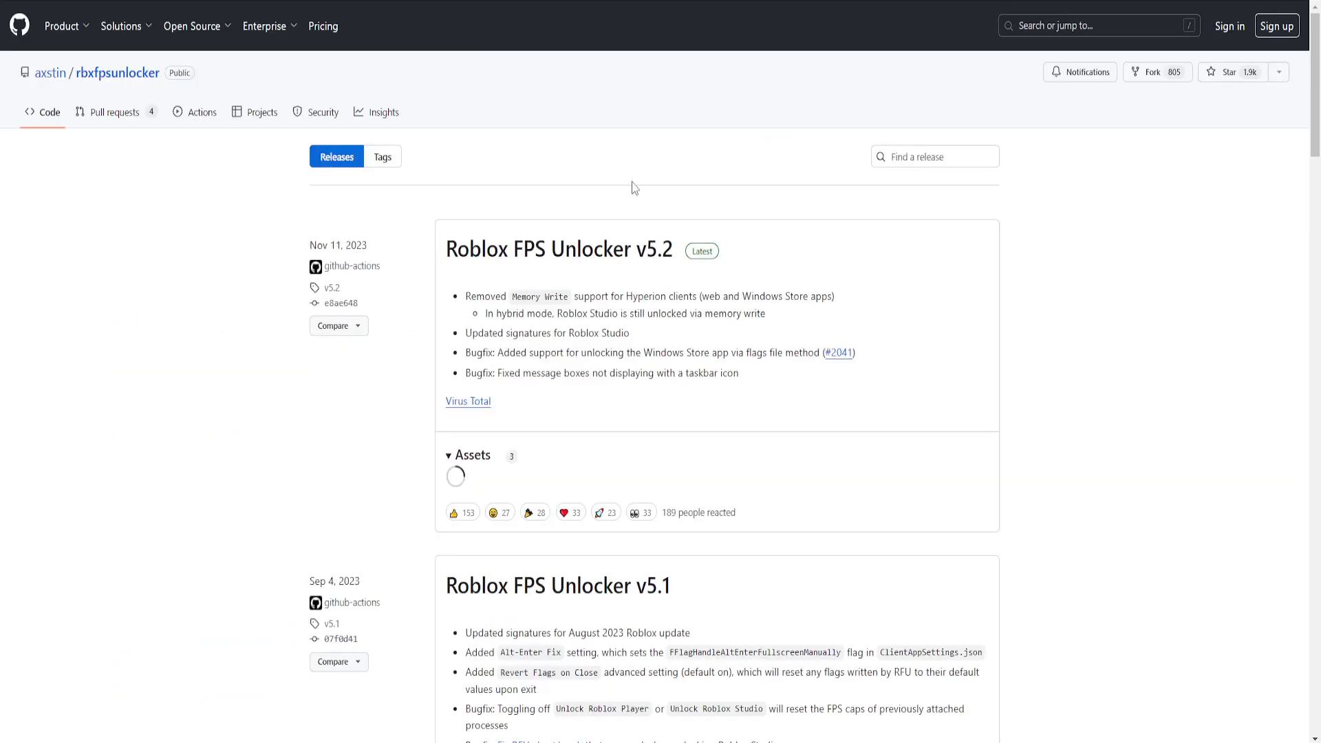
scroll("down", 3)
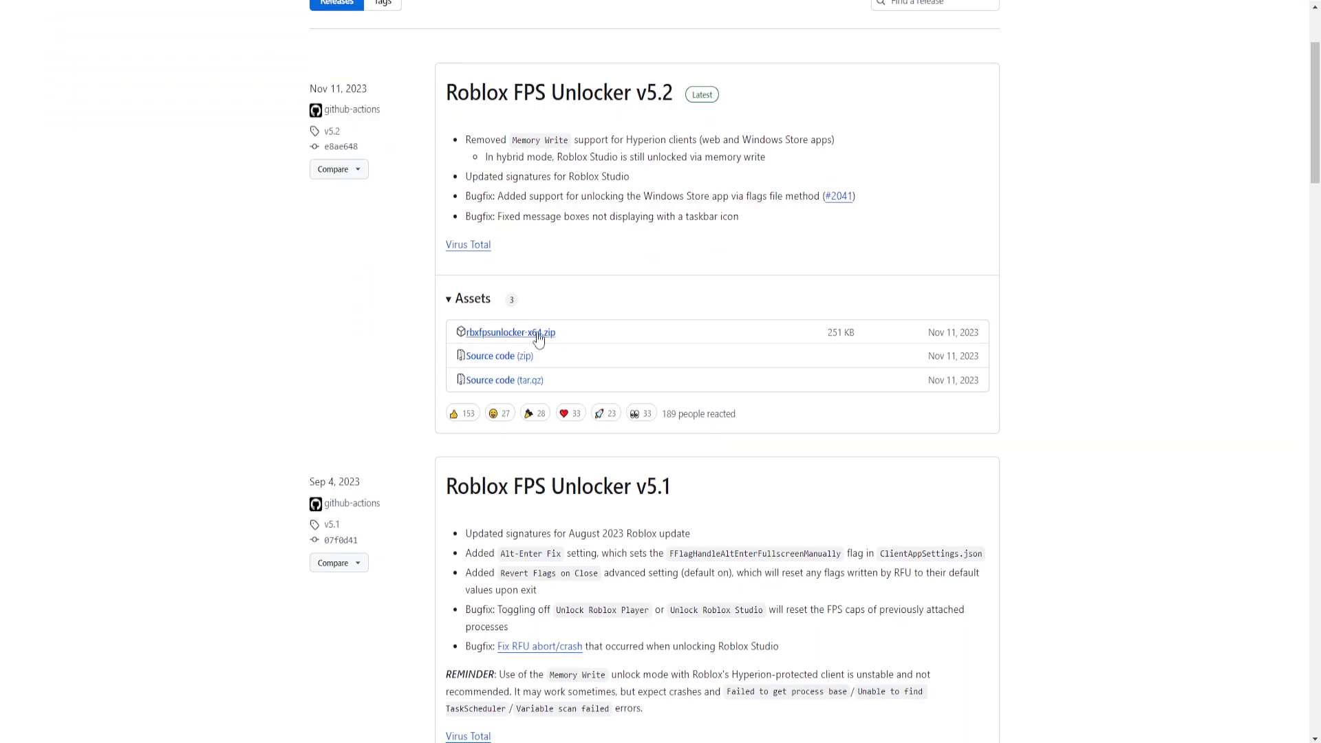
mouse_move(959, 354)
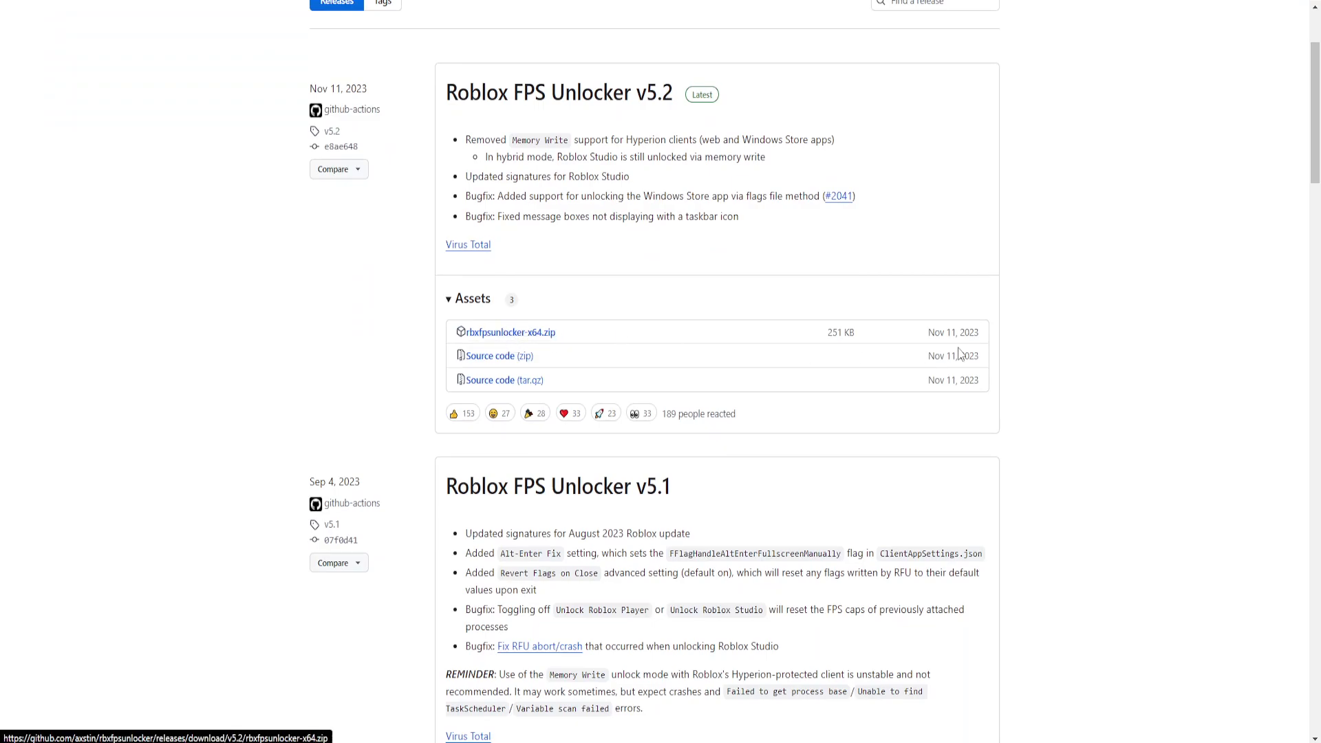
mouse_move(354, 203)
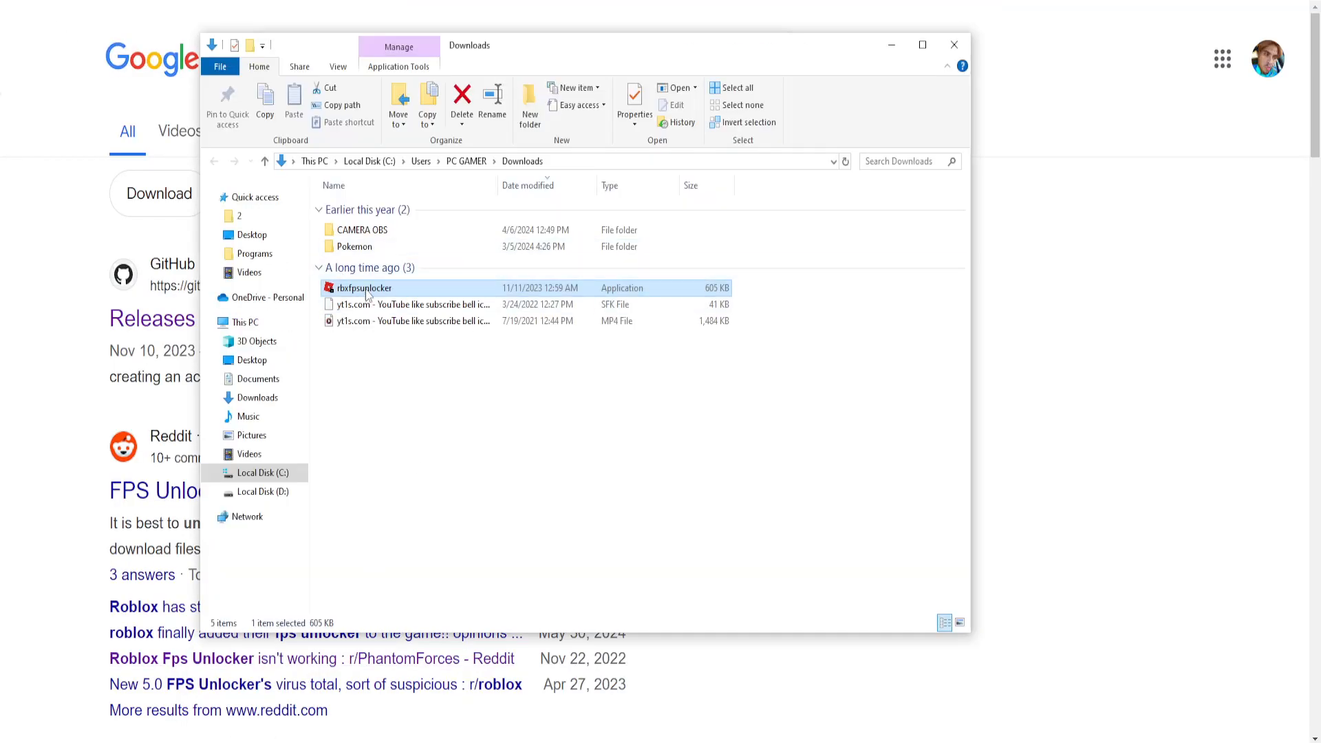
mouse_move(363, 288)
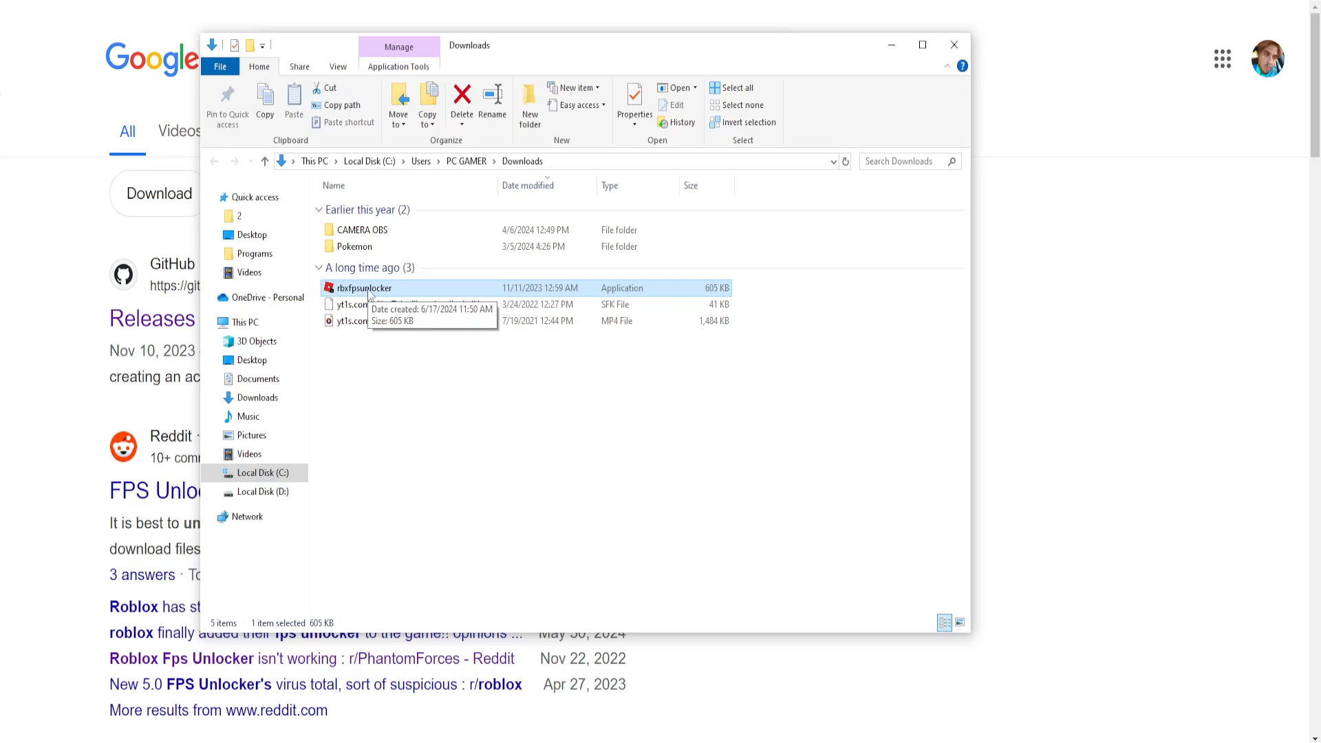
Show the Properties window of the rbxfpsunlocker application in Downloads
right_click(362, 288)
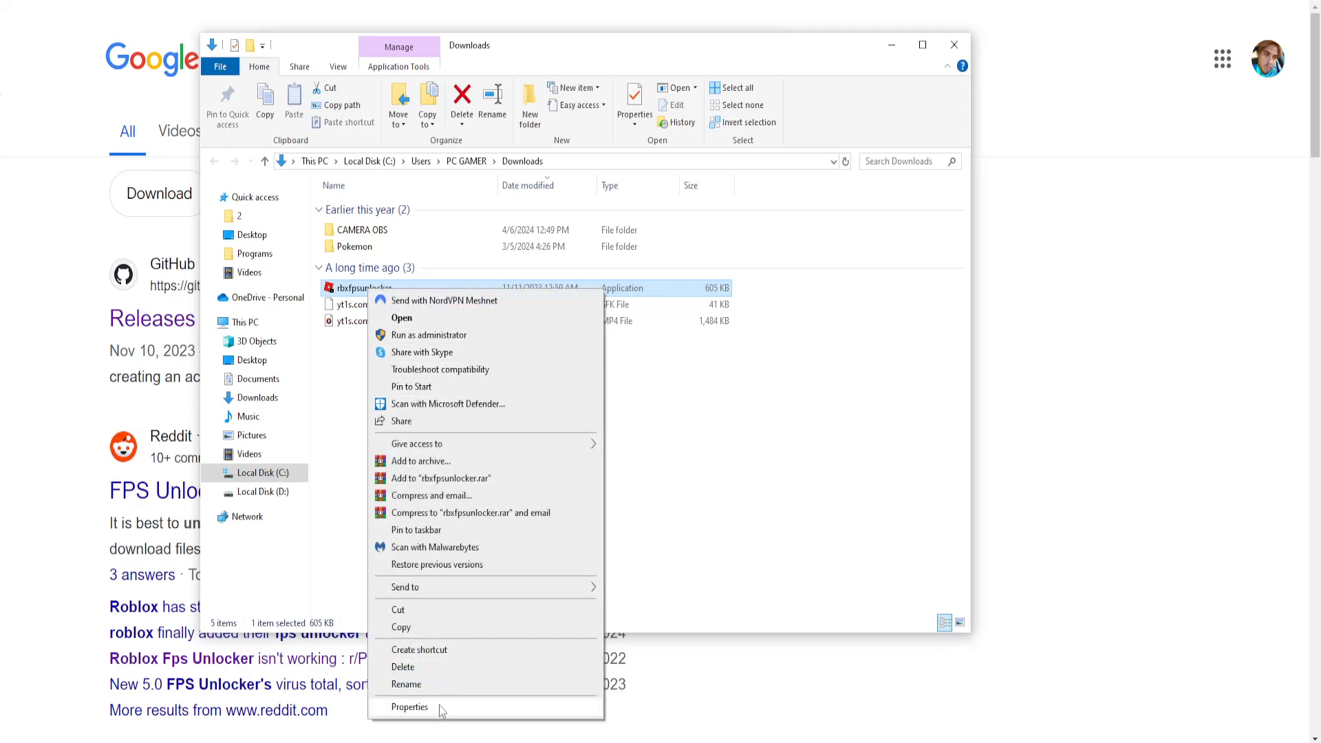
left_click(410, 706)
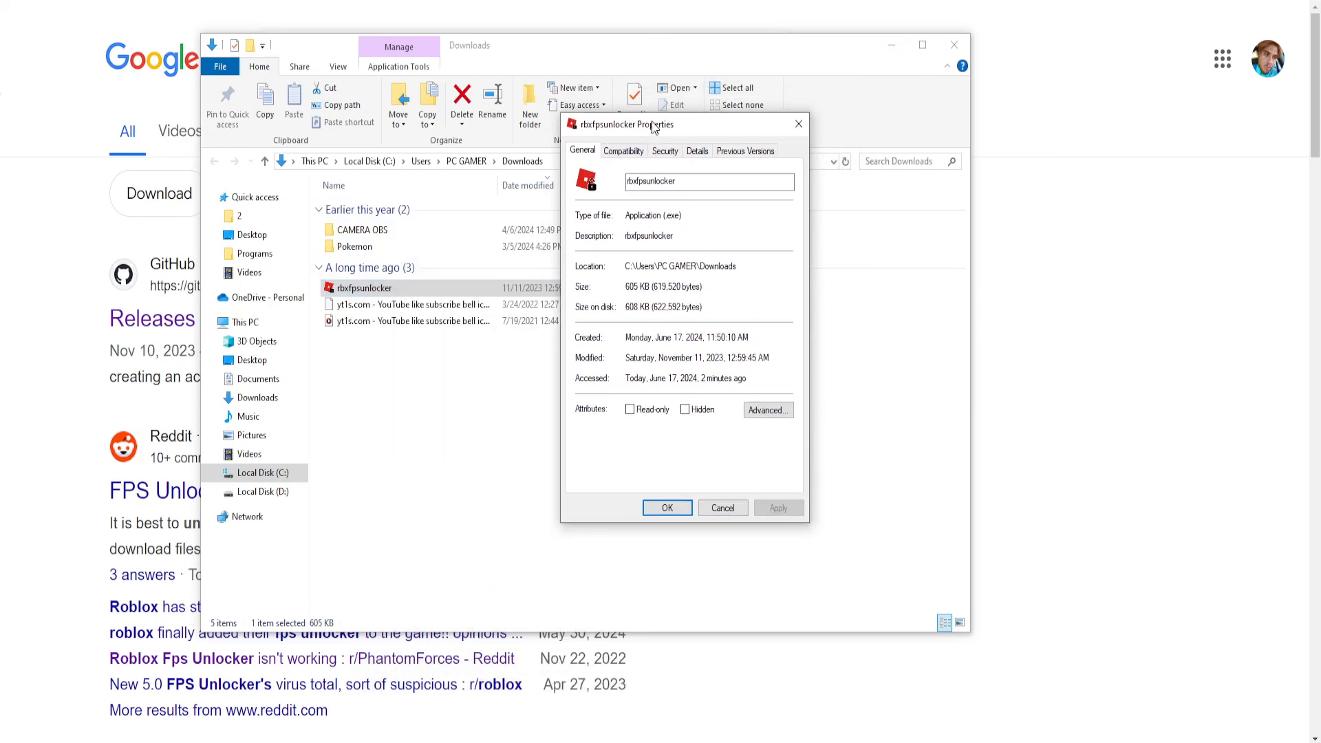
Apply Windows 7 compatibility mode, Run as administrator and Disable fullscreen optimizations to rbxfpsunlocker
left_click(622, 151)
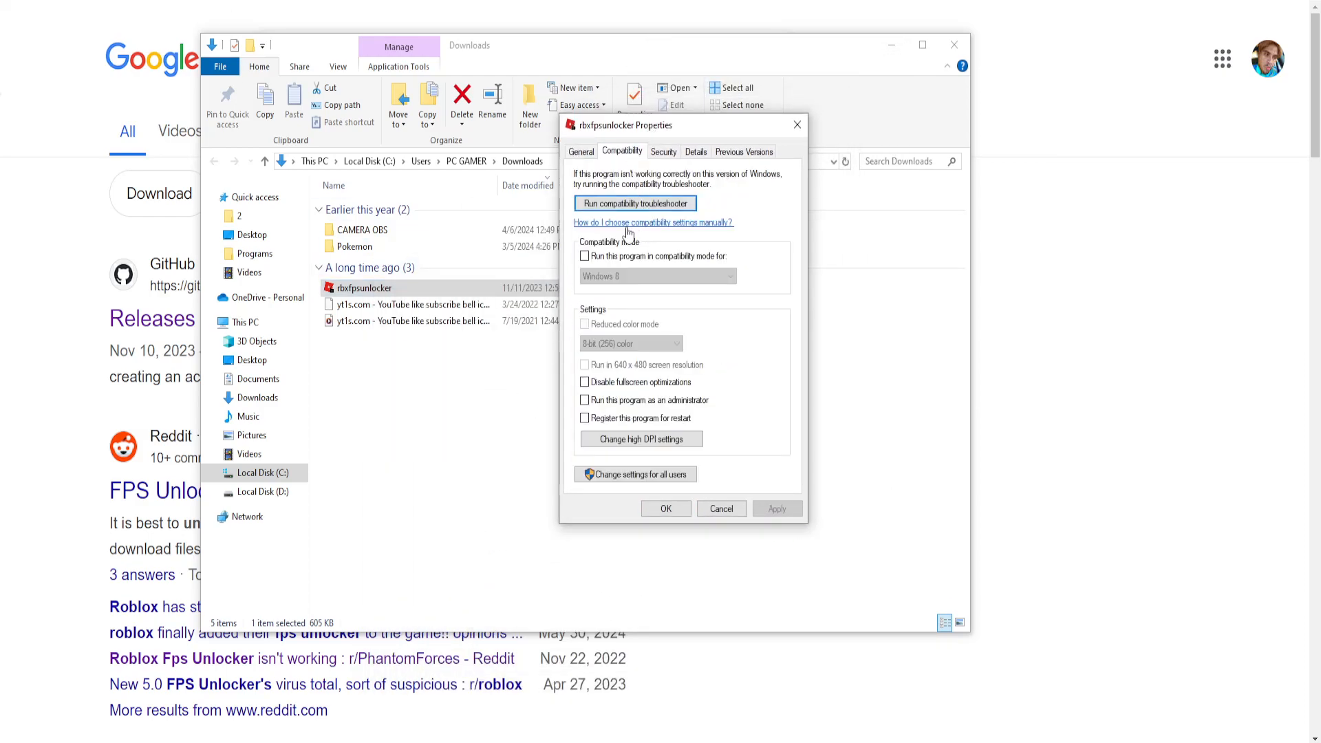
left_click(585, 256)
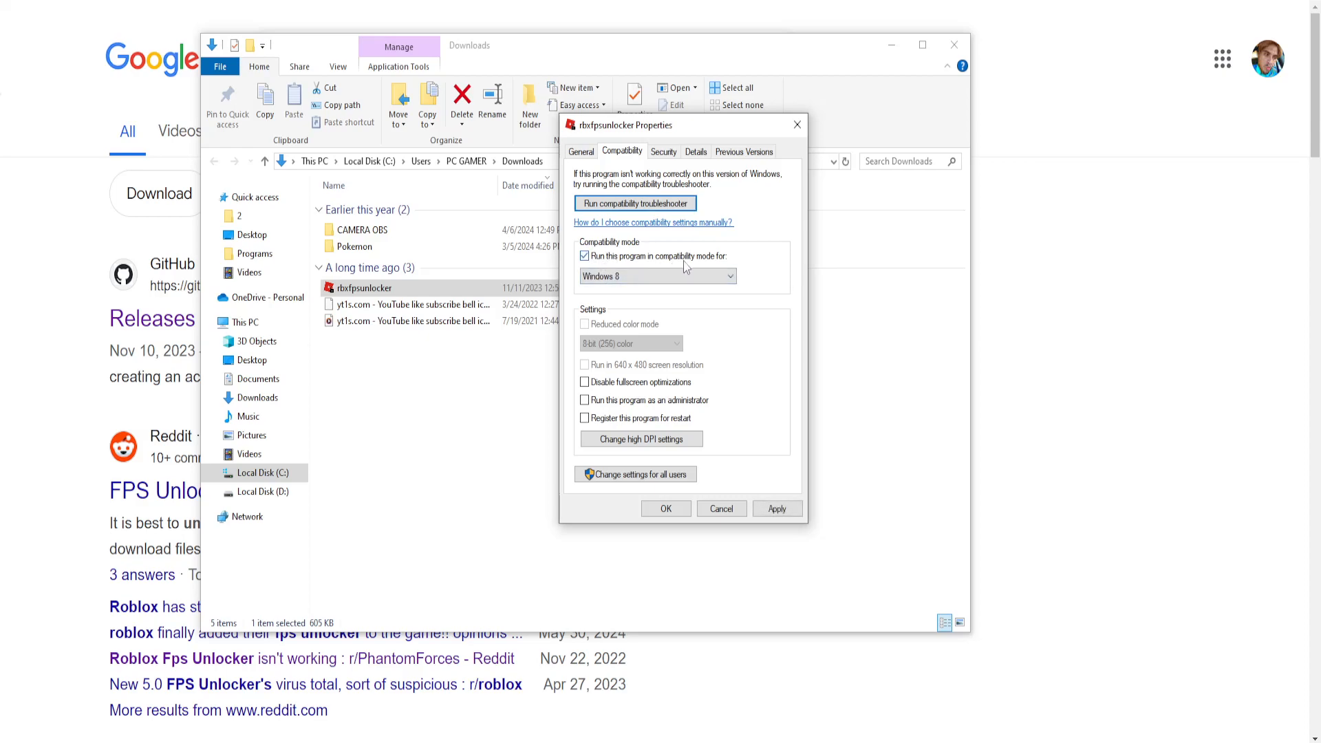
left_click(658, 276)
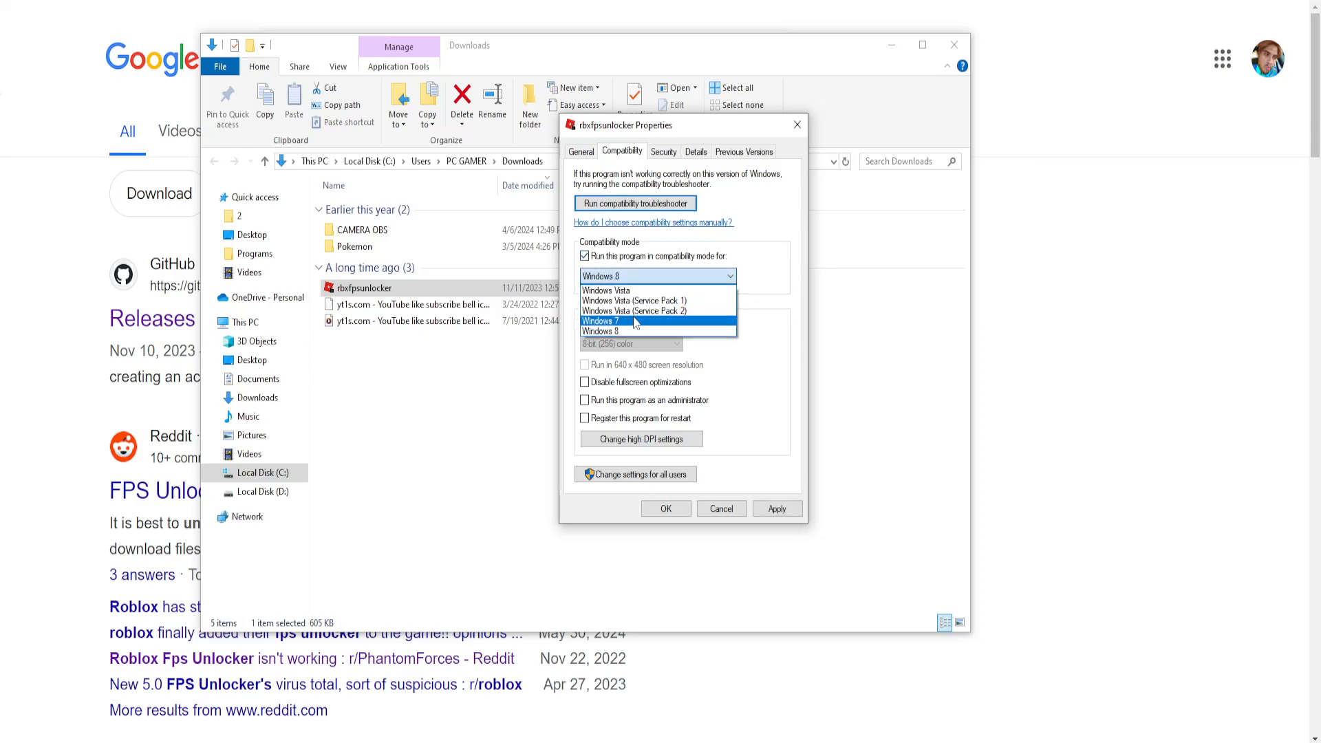
left_click(601, 321)
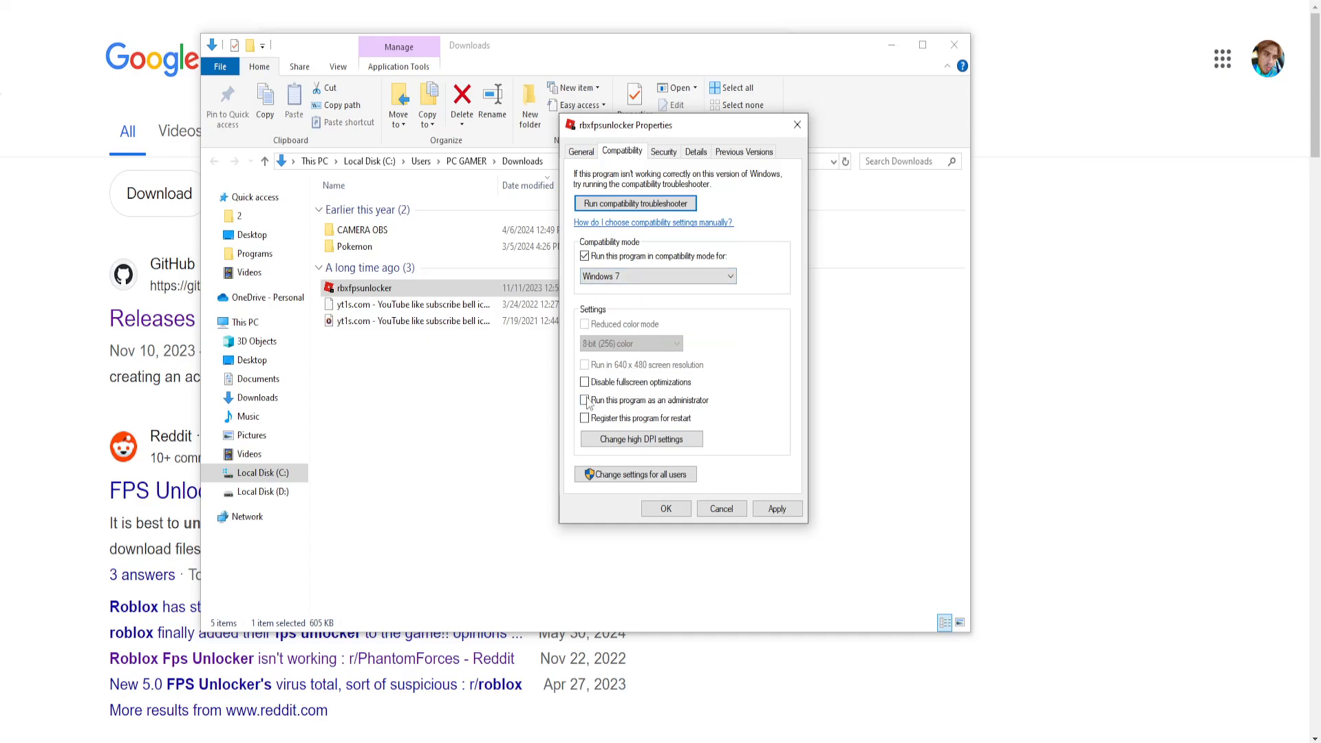
left_click(583, 401)
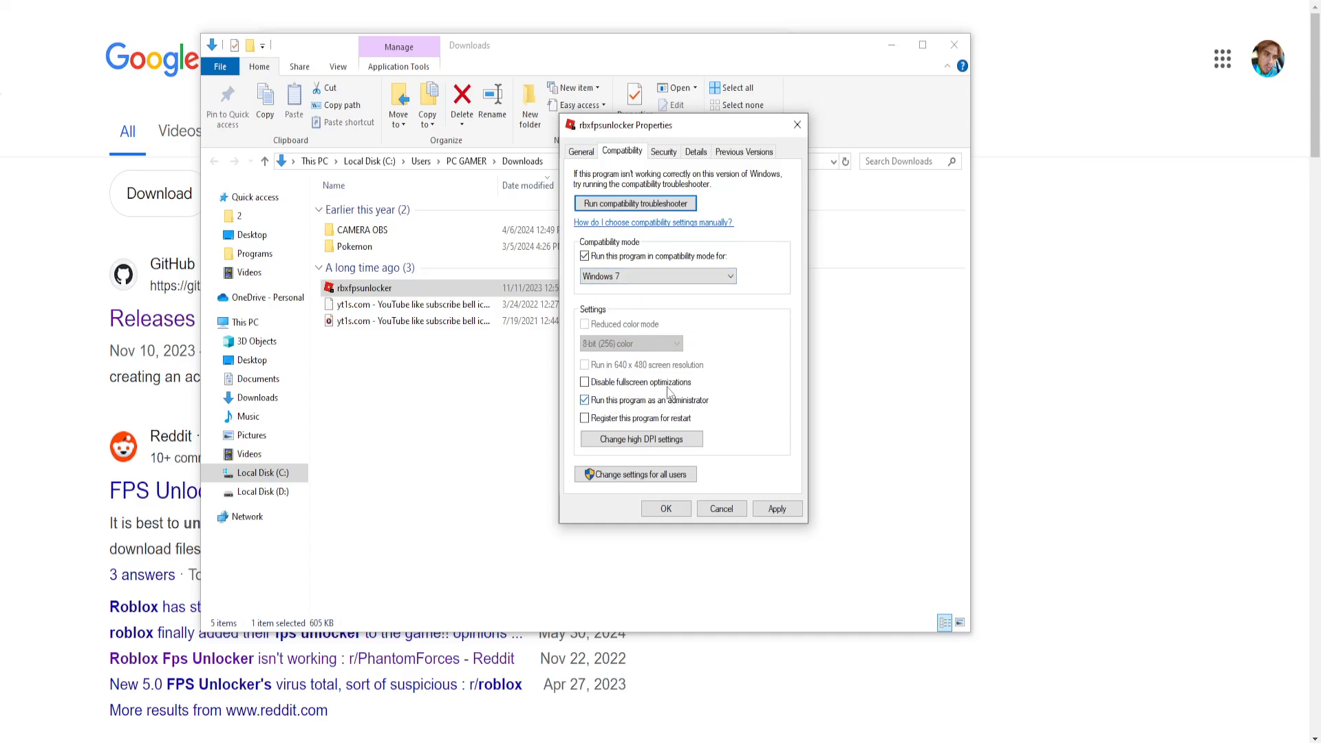
left_click(583, 381)
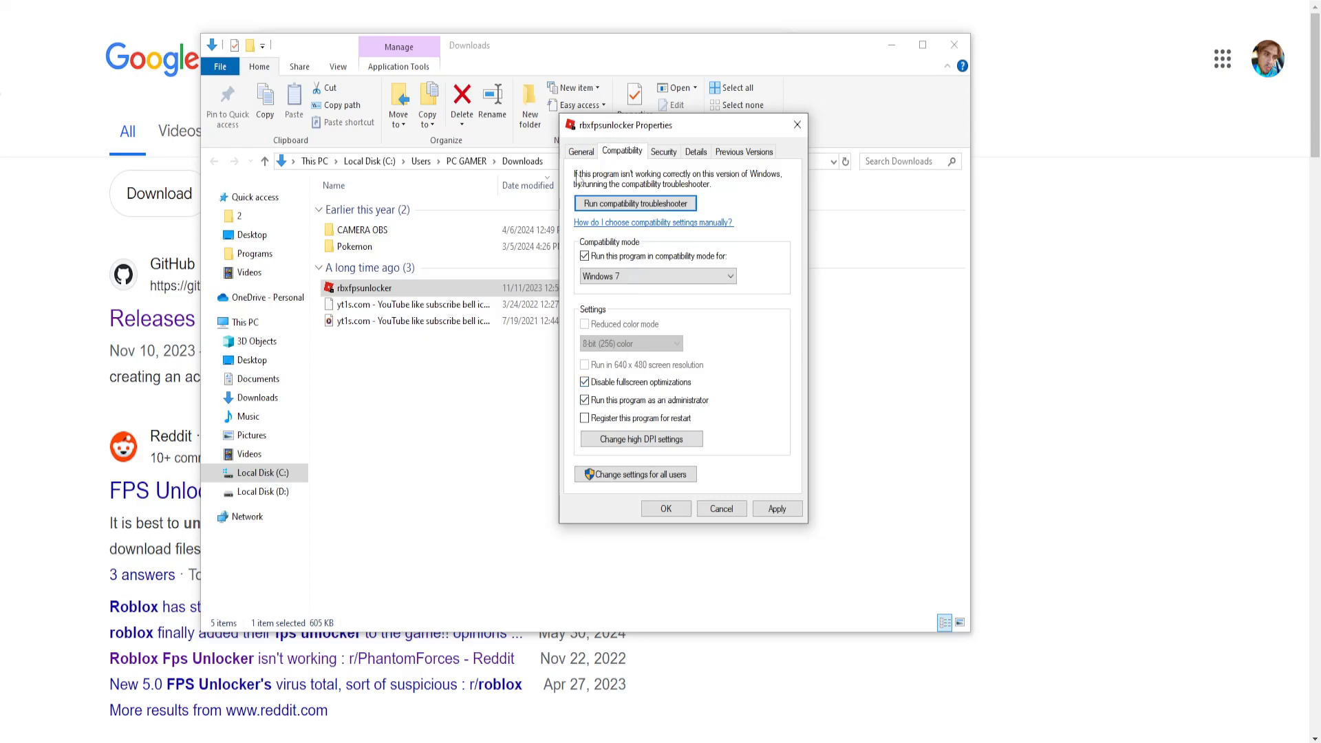
left_click(775, 508)
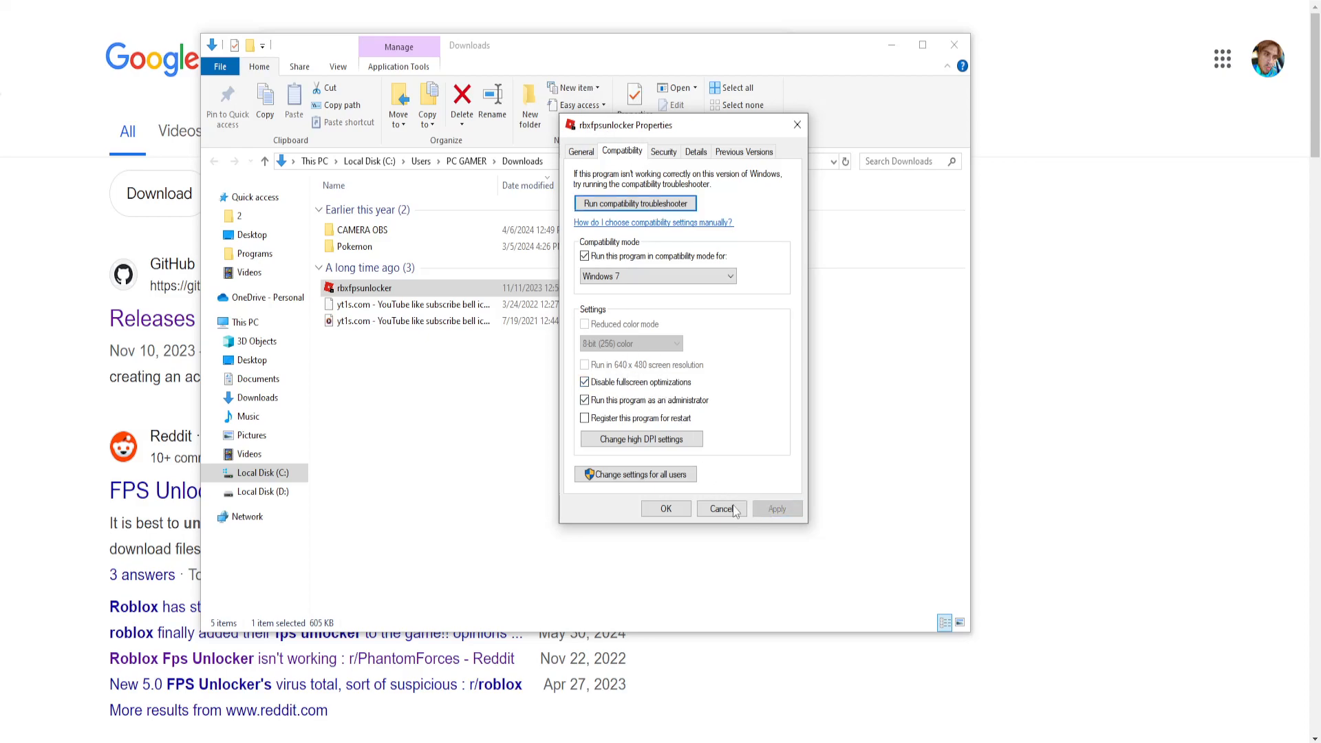
left_click(722, 508)
type("add or")
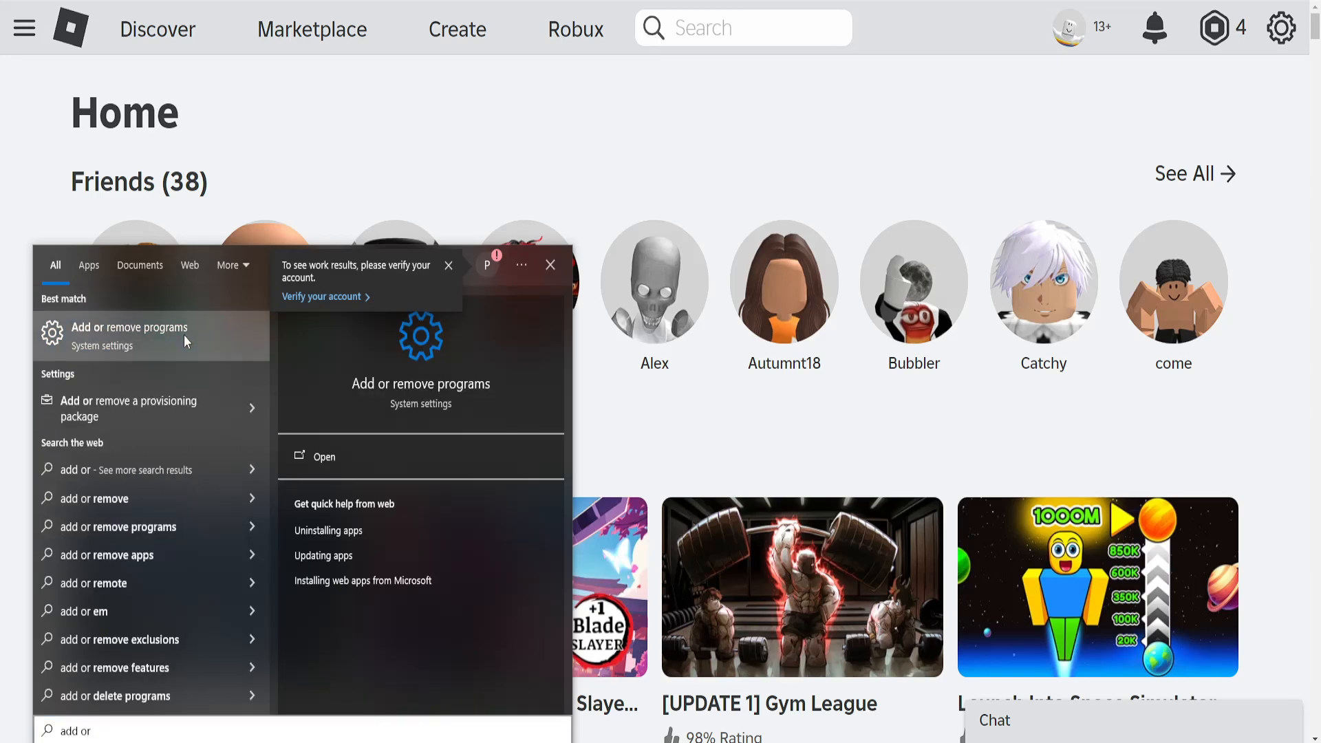
Filter the Apps & features list by 'rob' to find Roblox
left_click(128, 333)
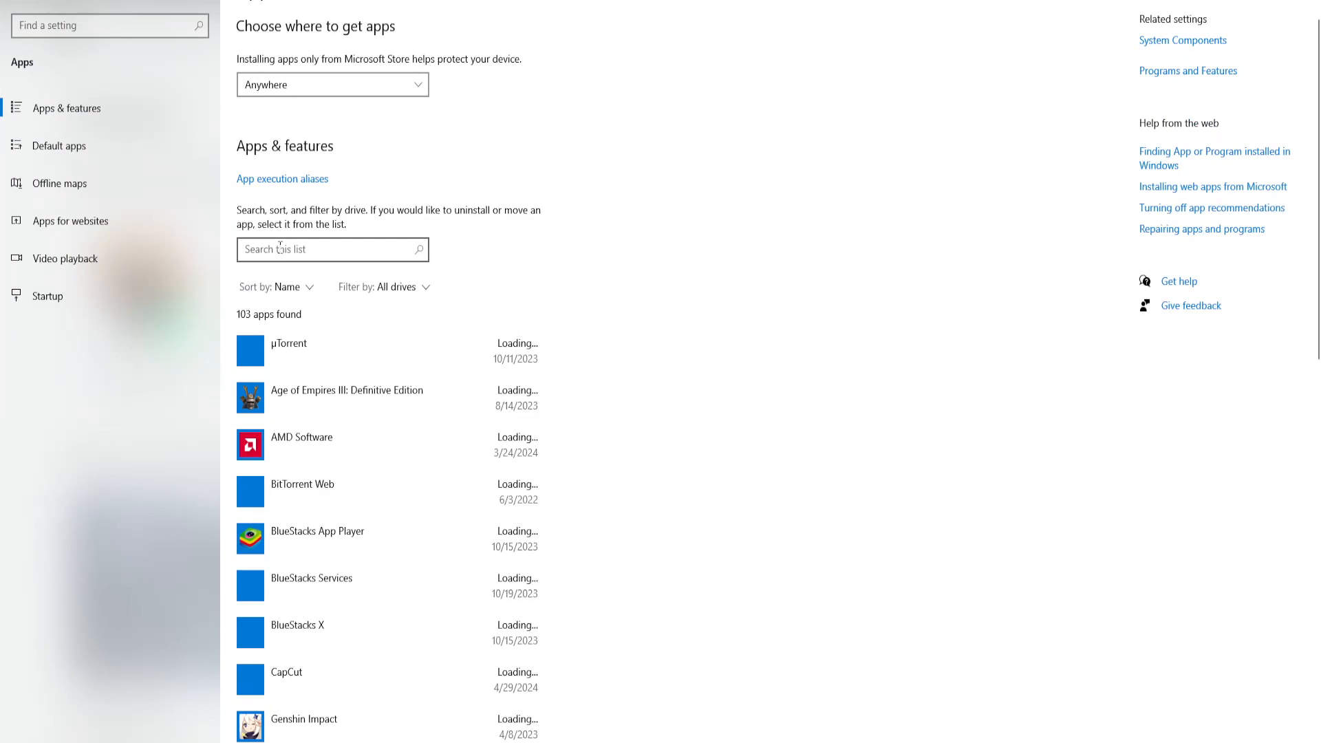
type("rob")
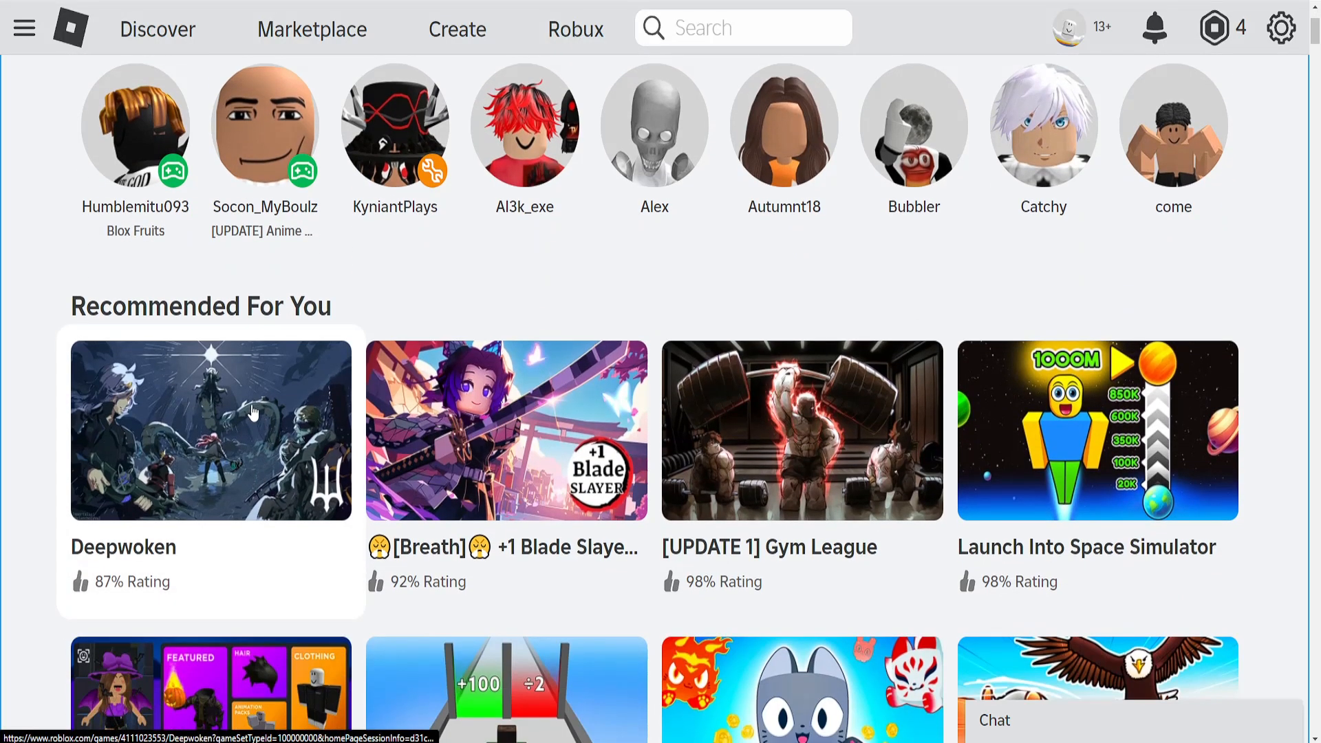
Go to the Deepwoken game page and view its stats and badges
left_click(211, 430)
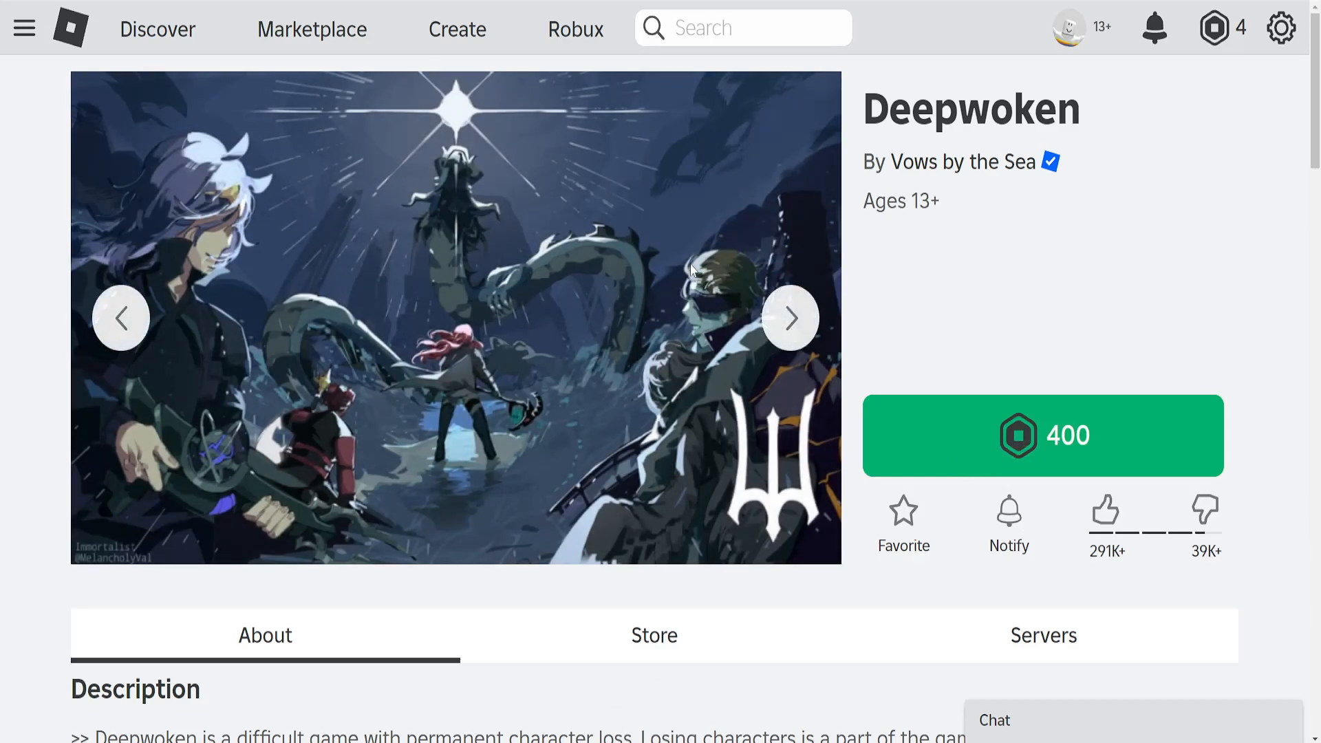
scroll("down", 3)
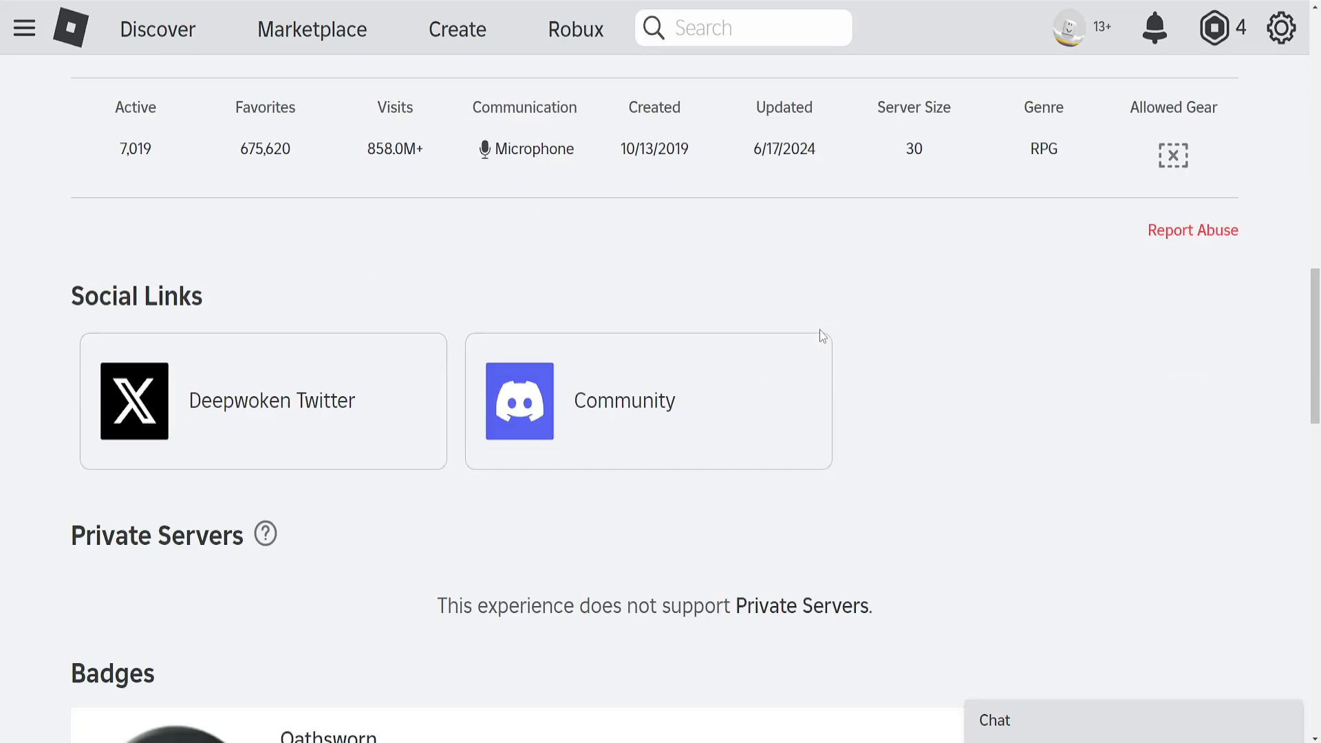